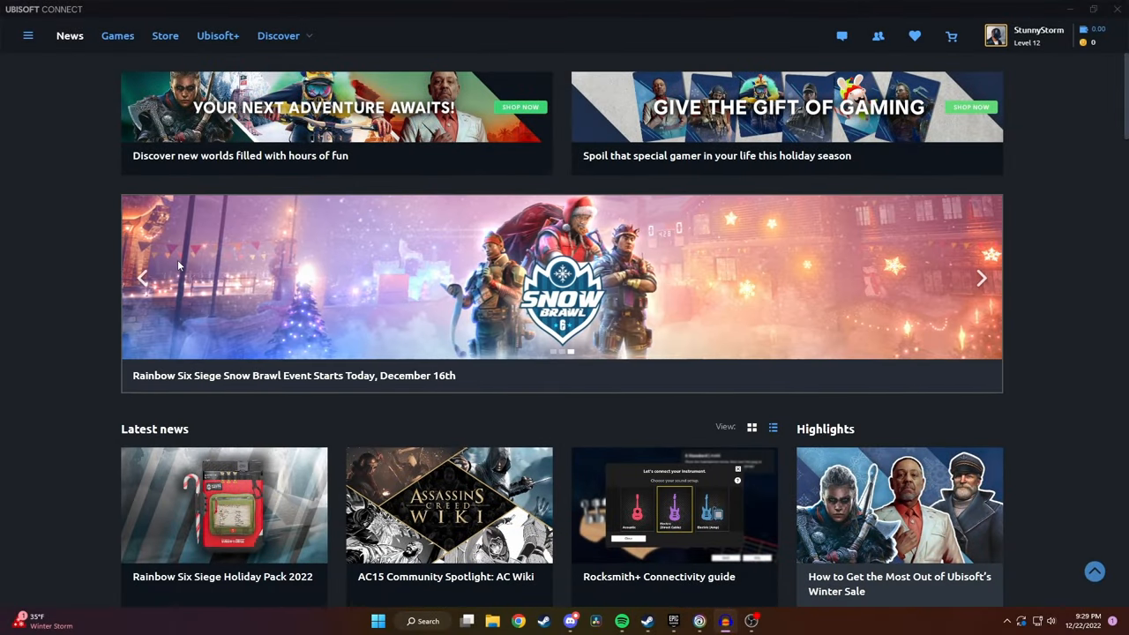
mouse_move(571, 425)
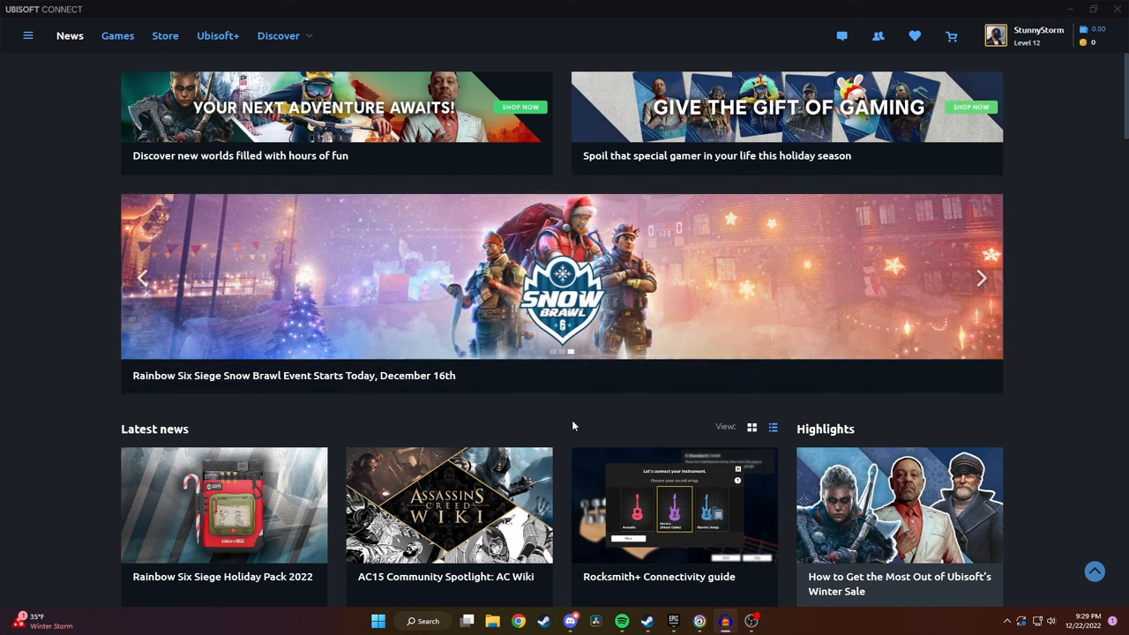
mouse_move(652, 385)
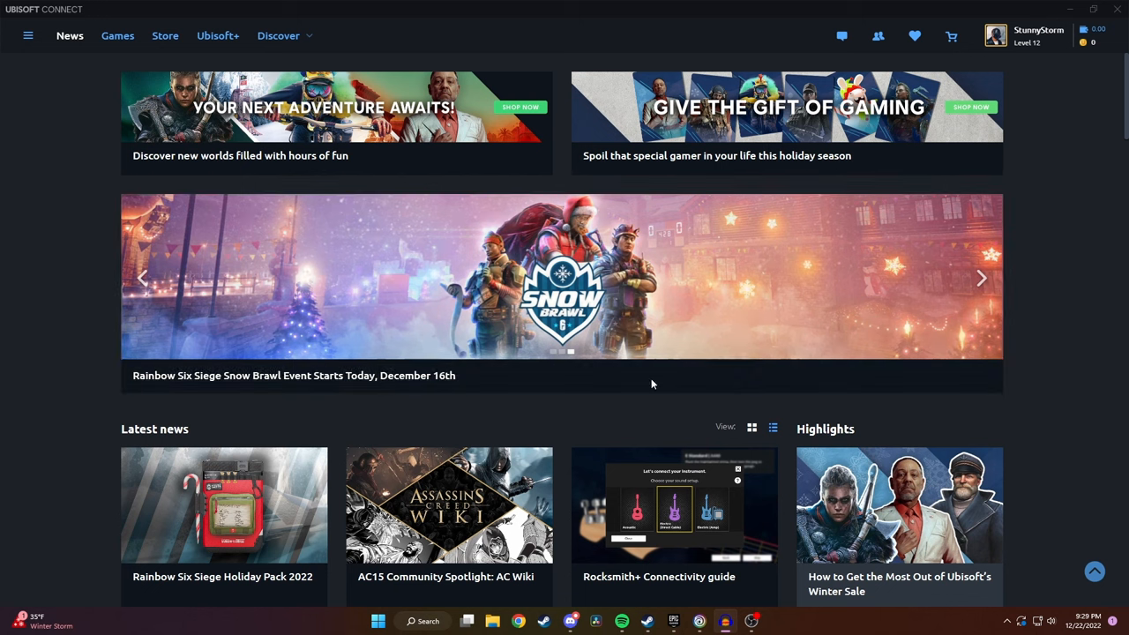
mouse_move(1048, 143)
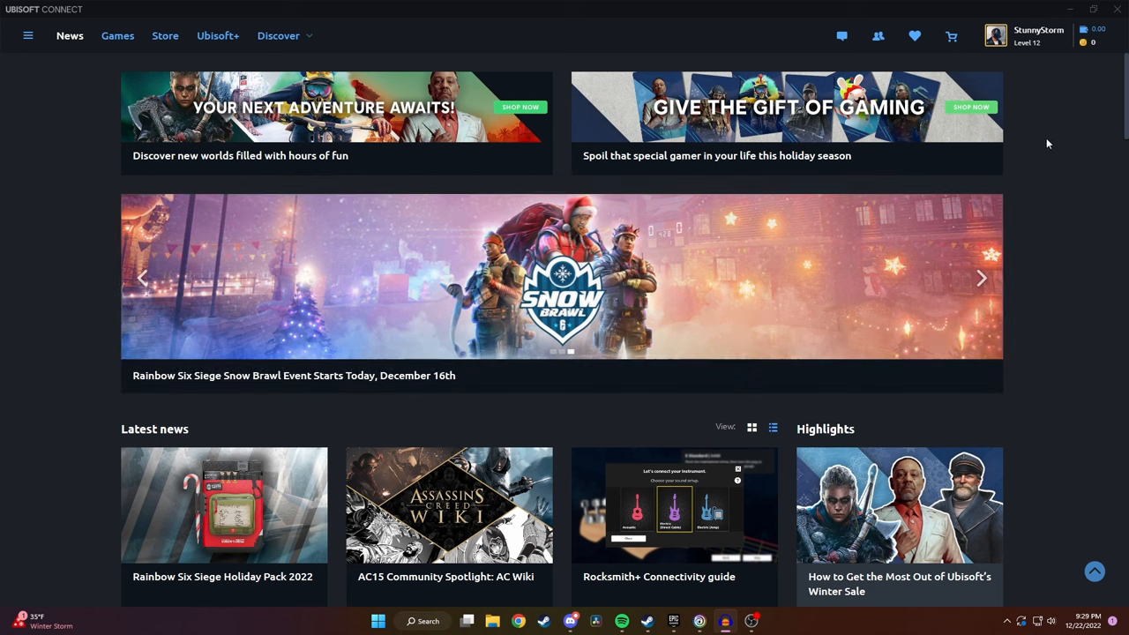
Show the profile side panel with level, last played games and account links
left_click(995, 35)
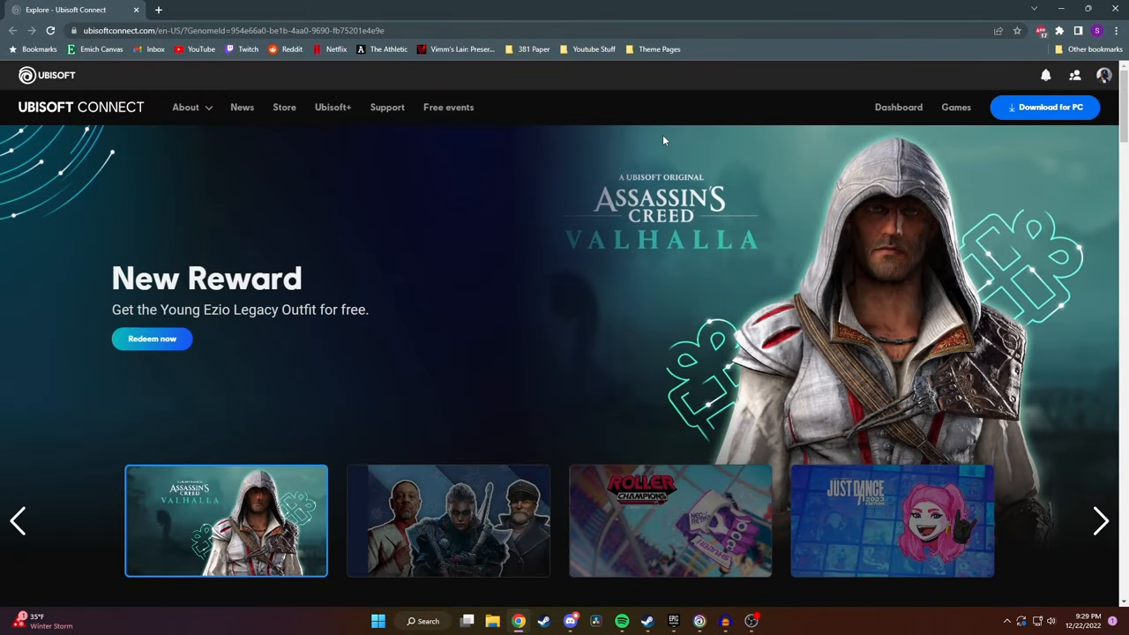
mouse_move(642, 131)
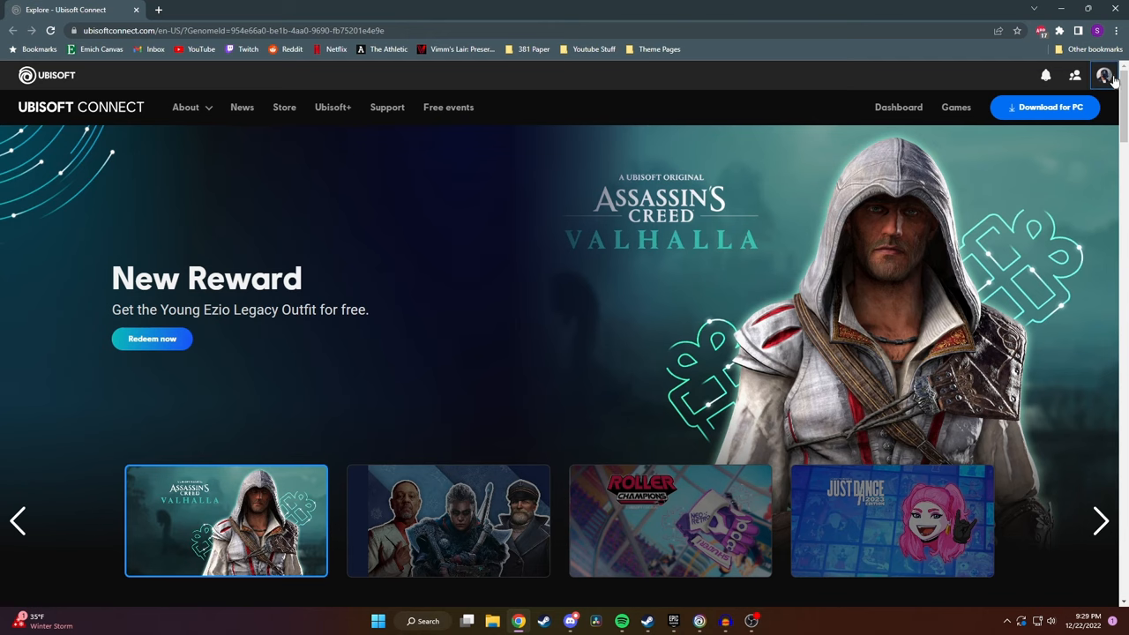
left_click(1111, 74)
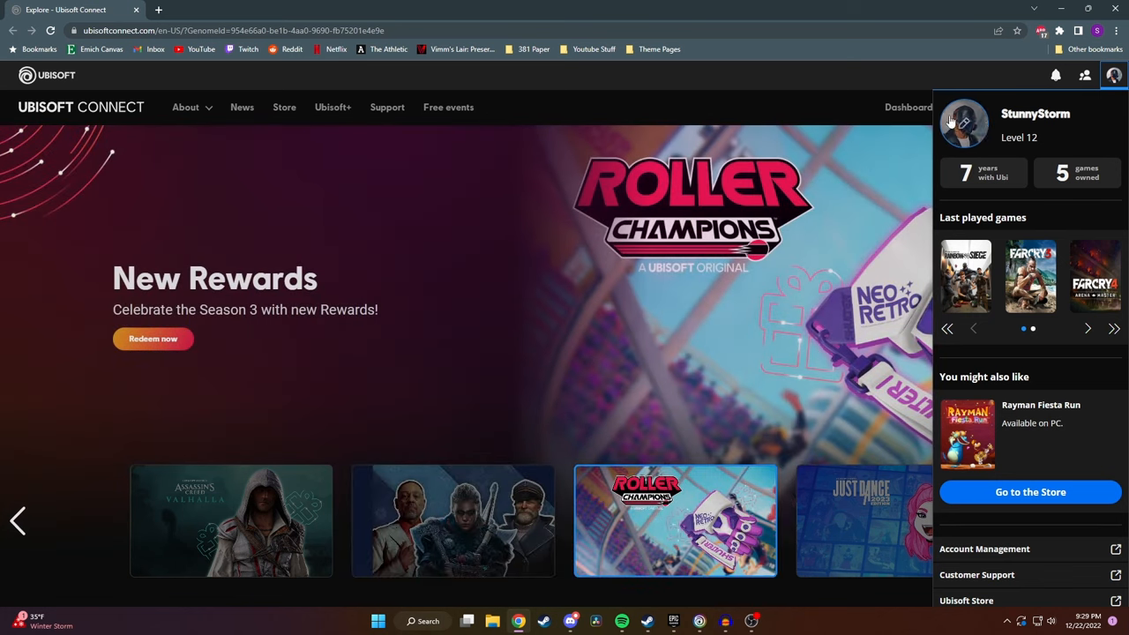
Peek at the Far Cry 6 avatar gallery from the panel, then go to Account Management
left_click(963, 123)
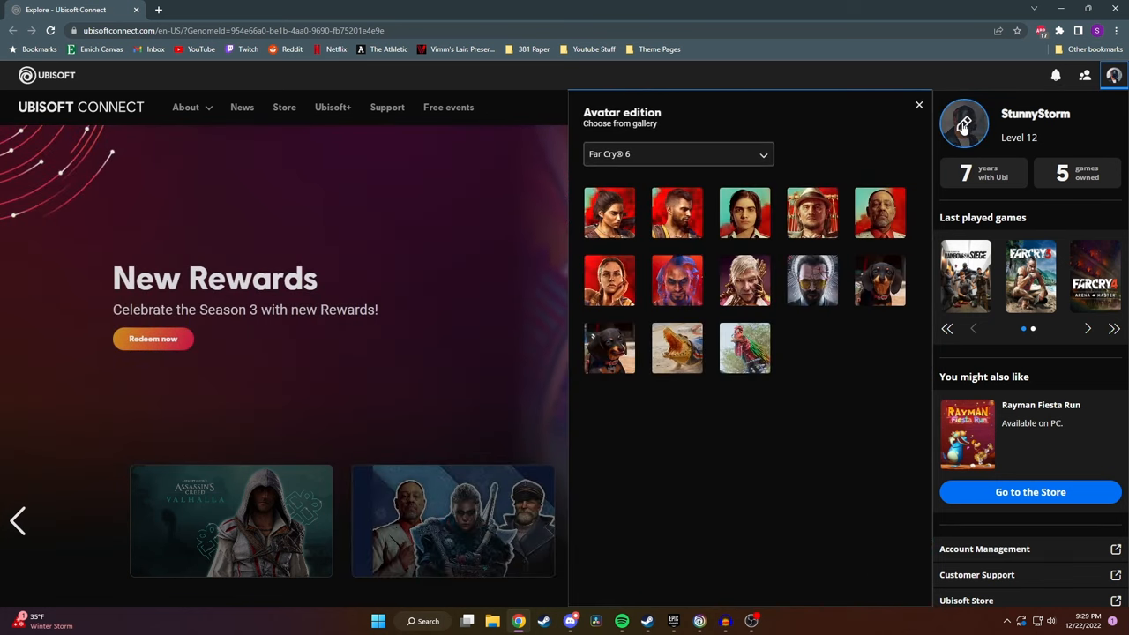
left_click(677, 153)
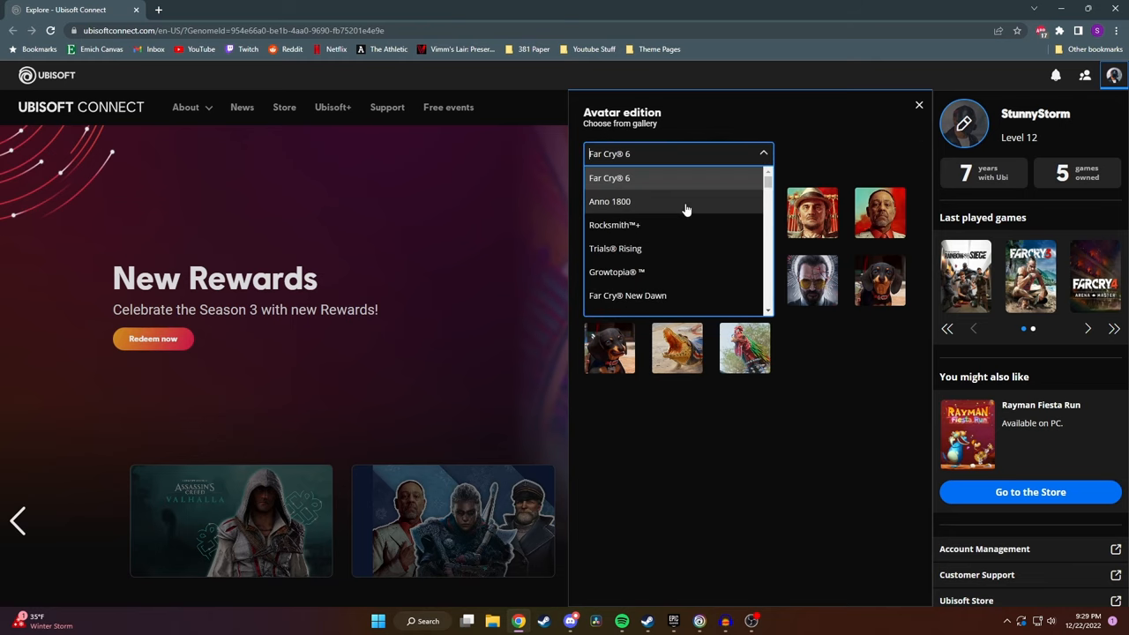
left_click(610, 177)
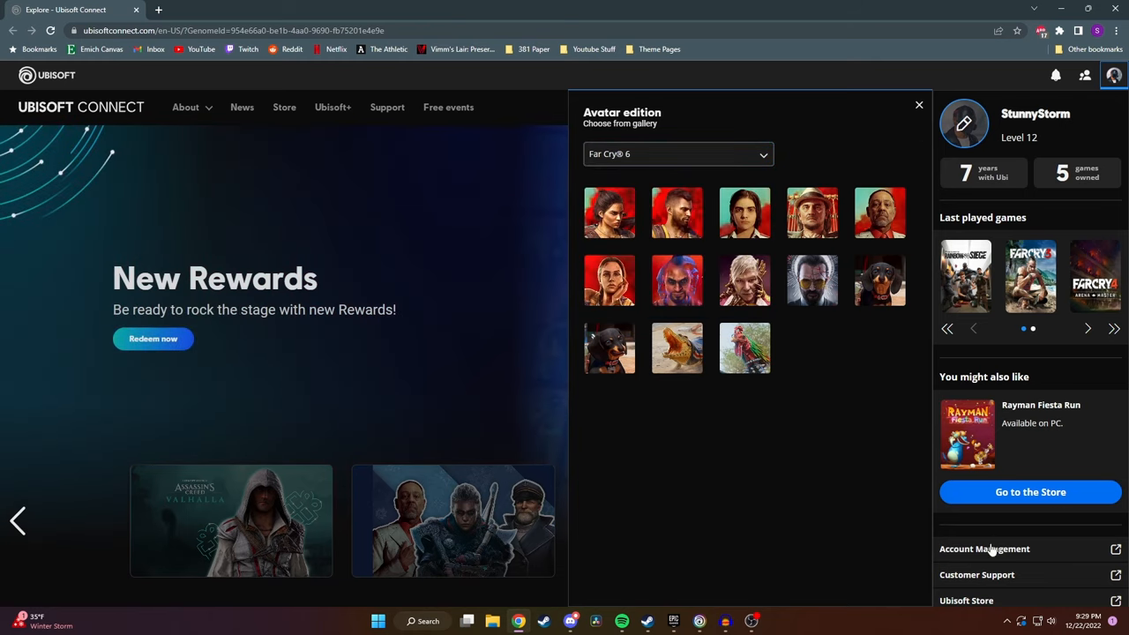
left_click(984, 548)
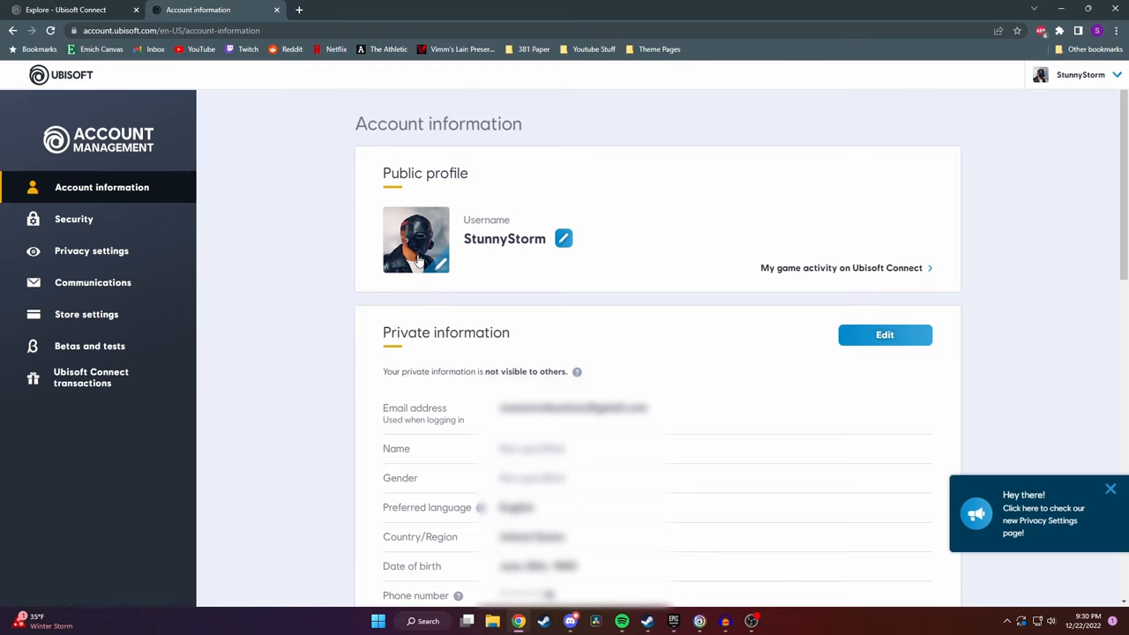
In the change-avatar dialog, view the Far Cry 5, Rabbids Invasion and TC's Ghost Recon FS galleries
left_click(565, 238)
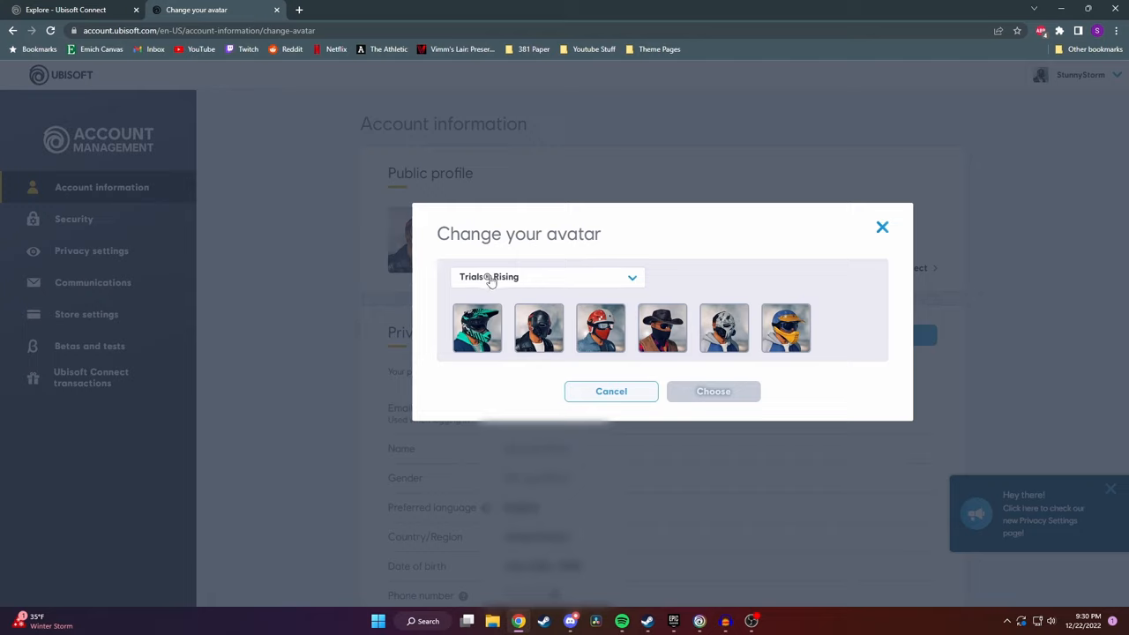
left_click(547, 277)
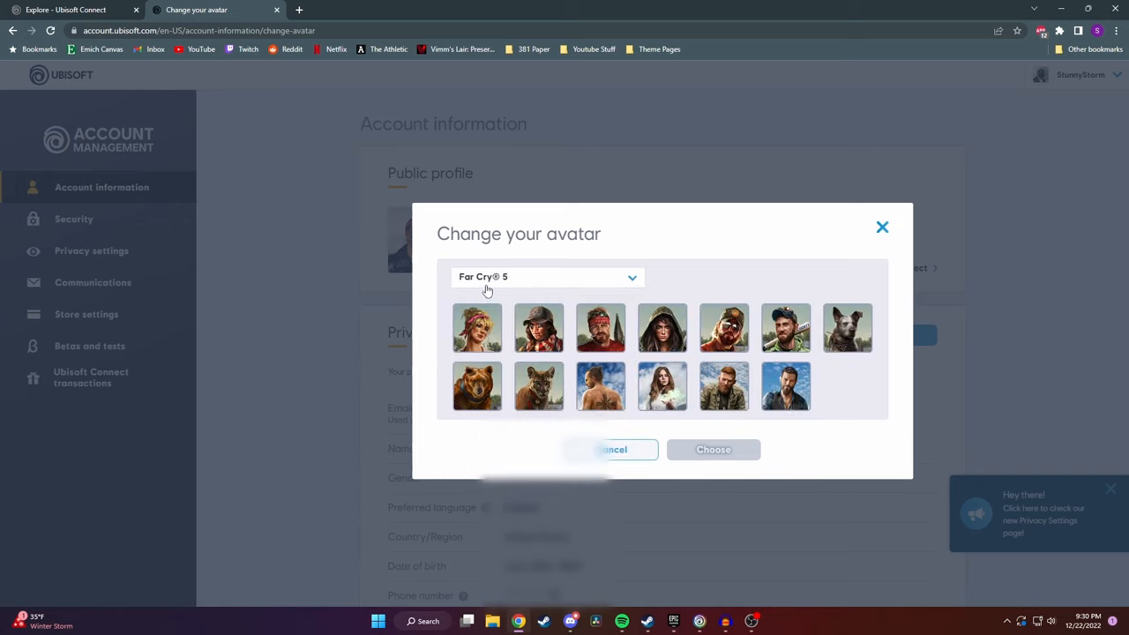
left_click(545, 276)
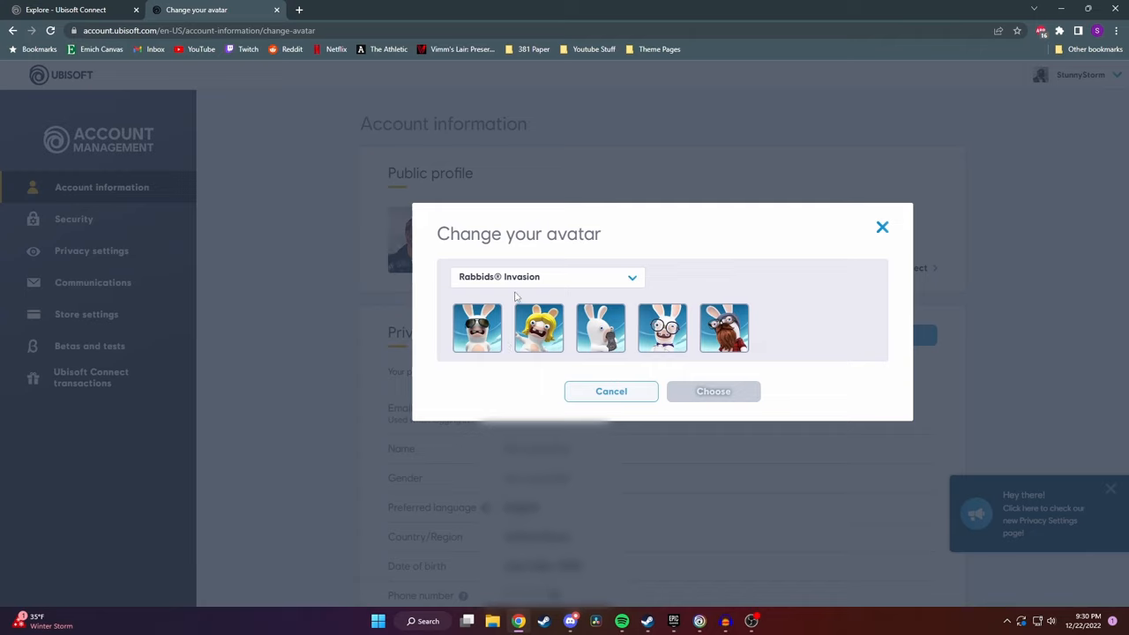
left_click(547, 277)
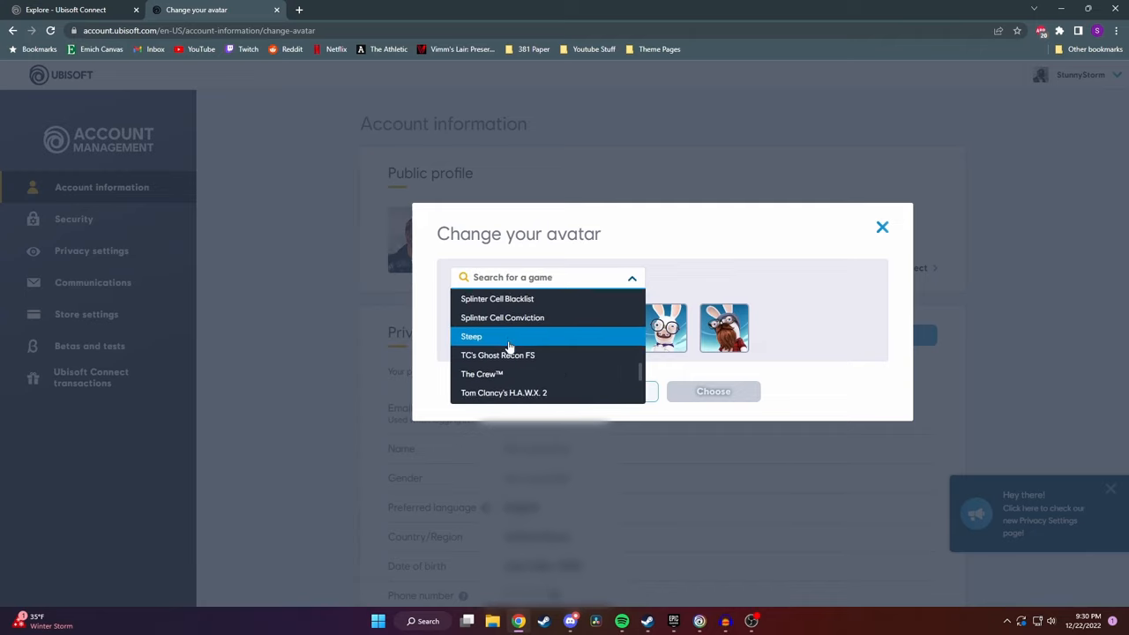
left_click(497, 357)
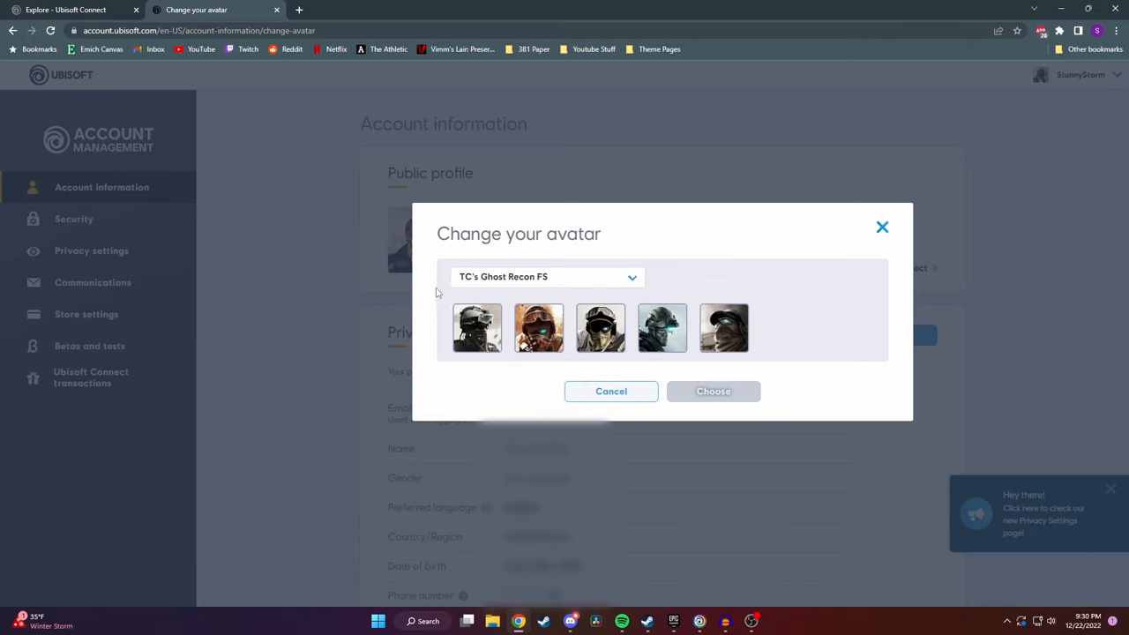